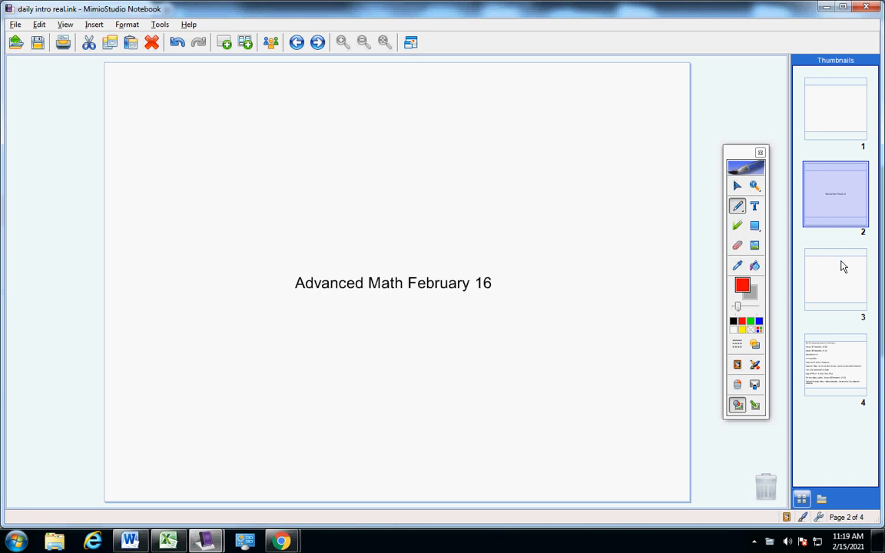
- Show the fourth notebook page listing the quiz, homework and today's assignment
{"action": "left_click", "coordinate": [836, 365]}
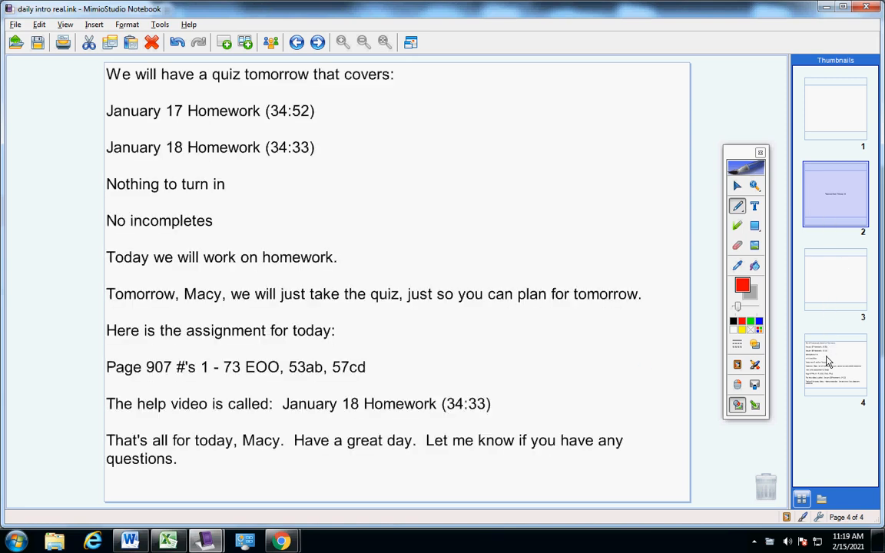
- Draw a red checkmark on the quiz line, circle the quiz-tomorrow sentence and arrow the homework line
{"action": "left_click", "coordinate": [836, 366]}
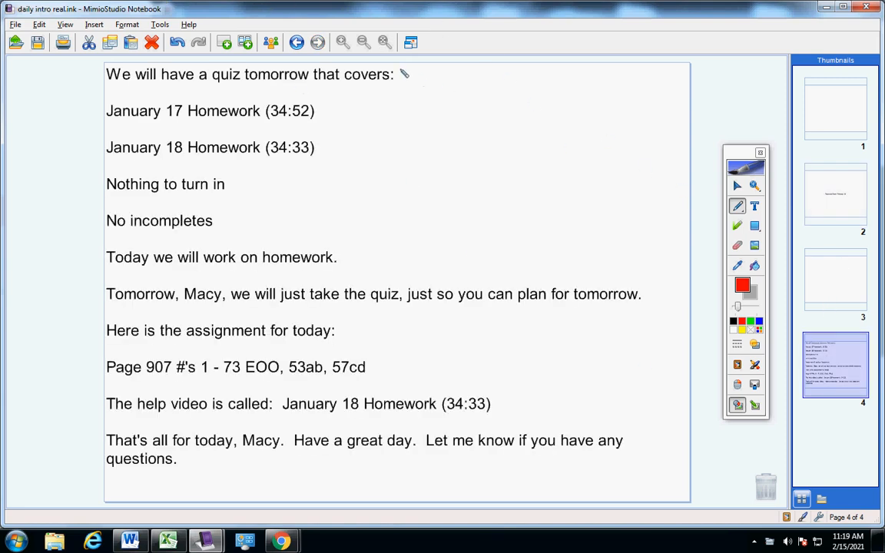
{"action": "left_click_drag", "start_coordinate": [408, 80], "coordinate": [438, 75]}
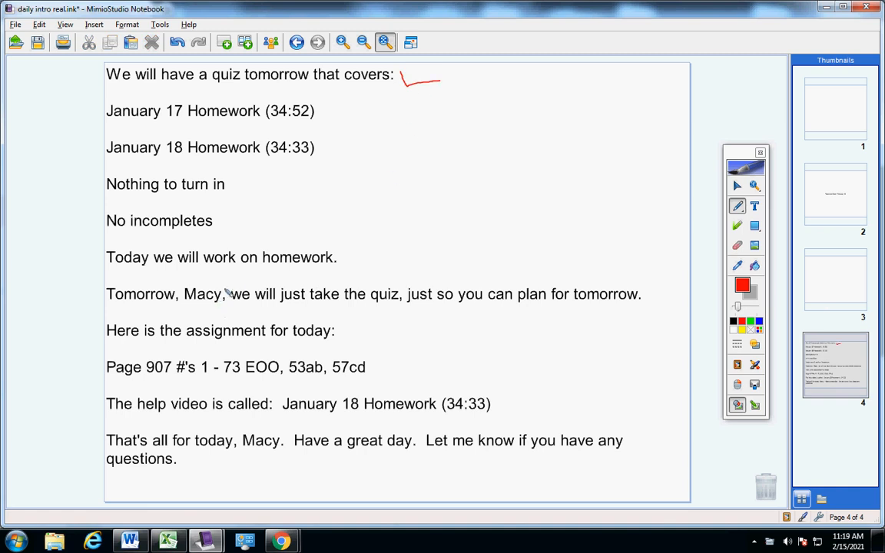
{"action": "left_click_drag", "start_coordinate": [106, 273], "coordinate": [323, 315]}
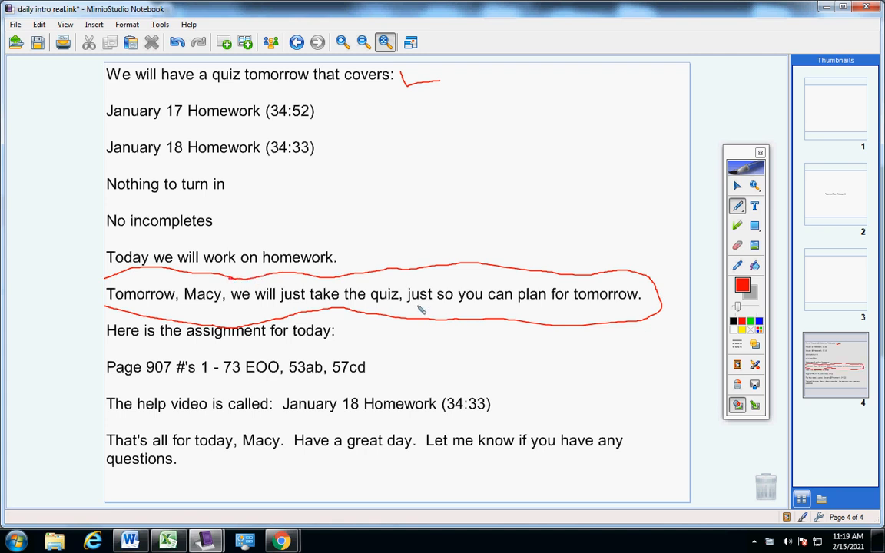
{"action": "mouse_move", "coordinate": [269, 98]}
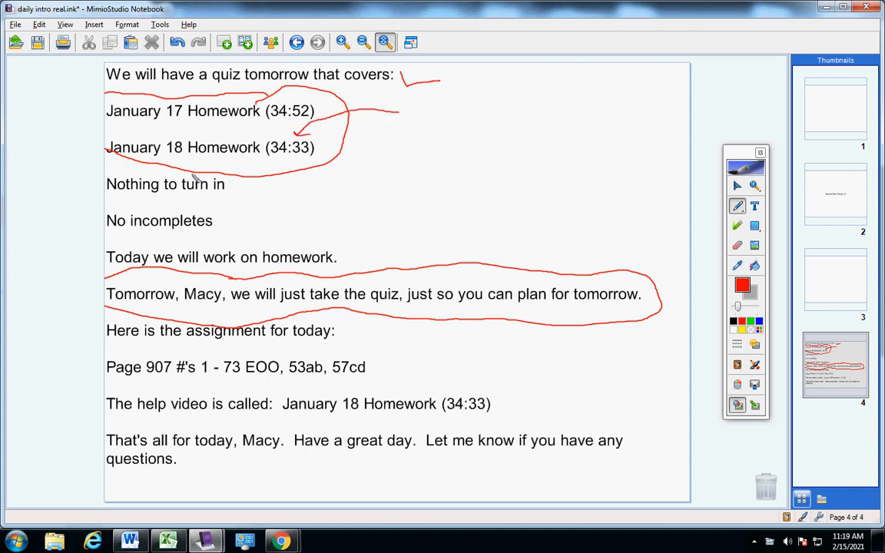
{"action": "mouse_move", "coordinate": [292, 162]}
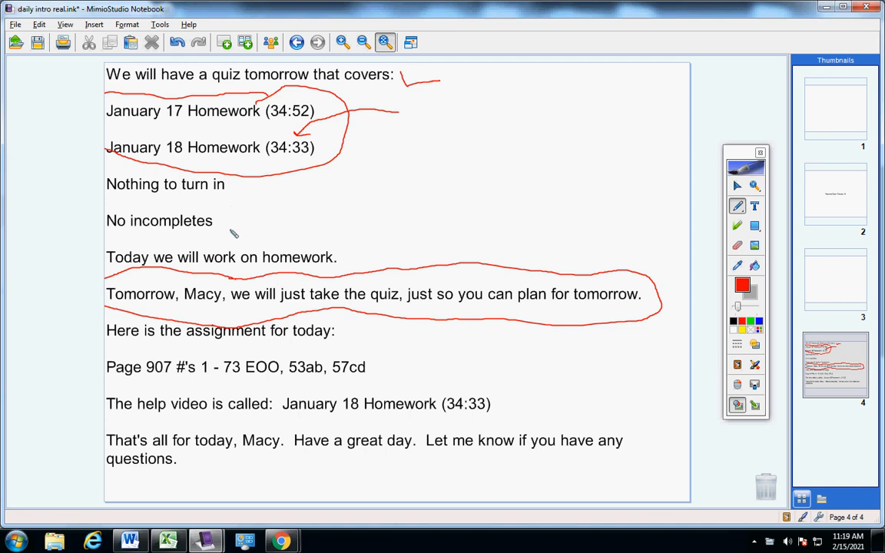
{"action": "left_click_drag", "start_coordinate": [353, 213], "coordinate": [313, 246]}
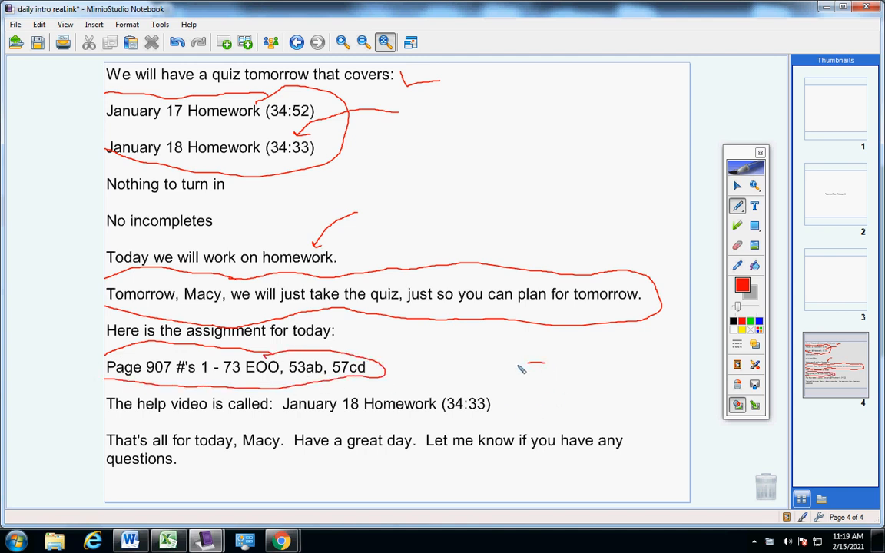
- Erase the red pen marks so the class notes read as plain text again
{"action": "left_click_drag", "start_coordinate": [535, 365], "coordinate": [461, 388]}
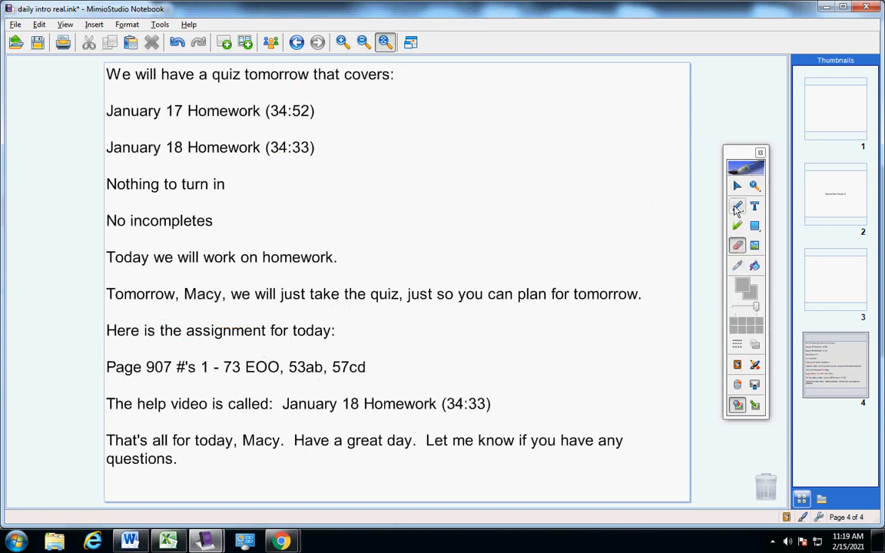
{"action": "left_click_drag", "start_coordinate": [115, 106], "coordinate": [259, 94]}
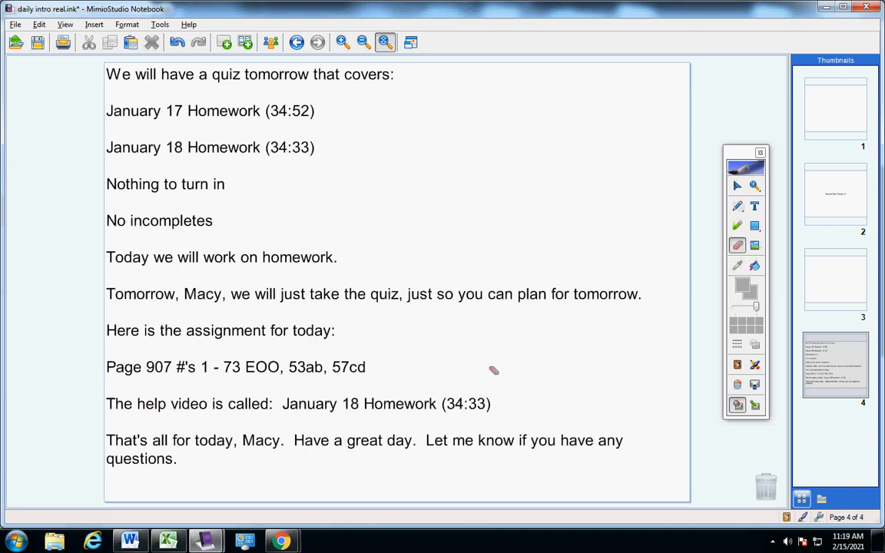
{"action": "mouse_move", "coordinate": [673, 207]}
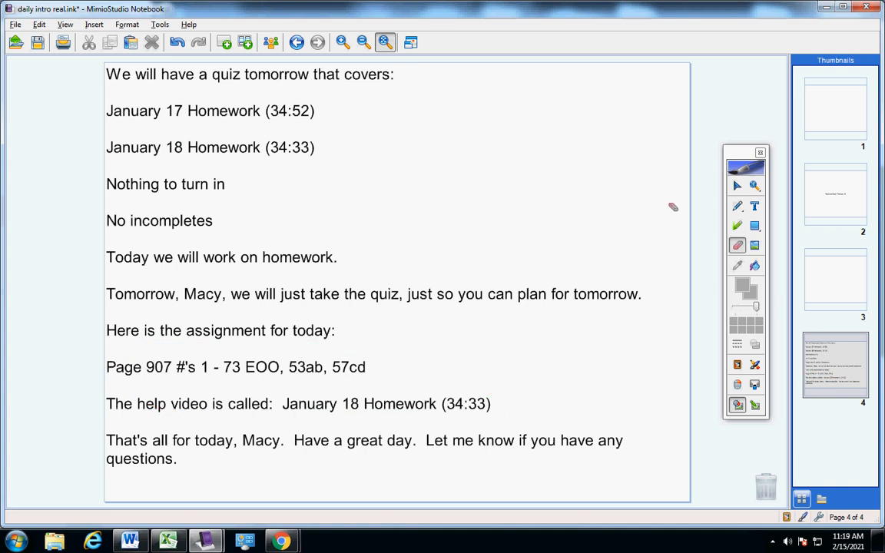